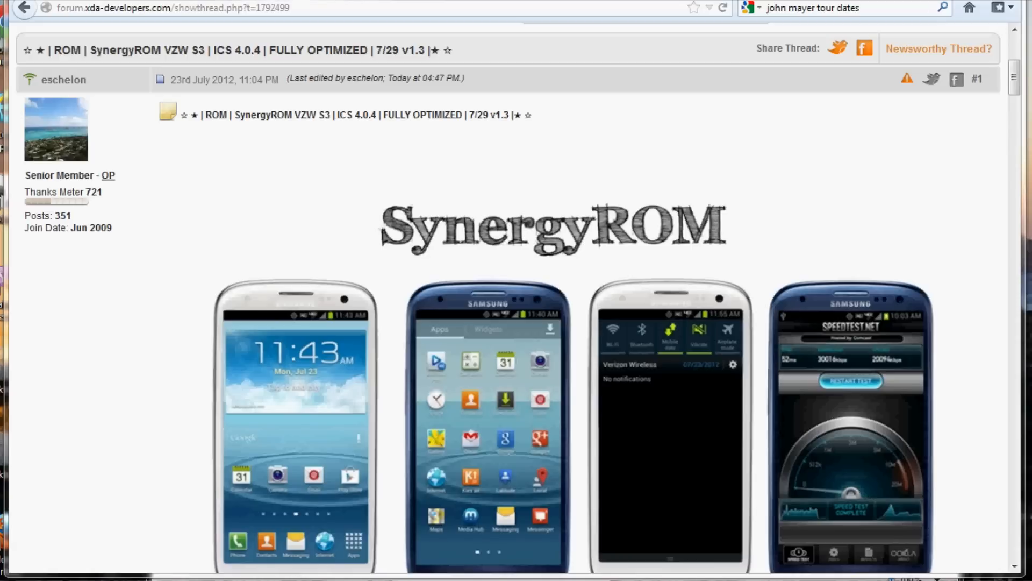
Step: Scroll through the SynergyROM VZW S3 thread past the download links to the Changelog
scroll(down, 3)
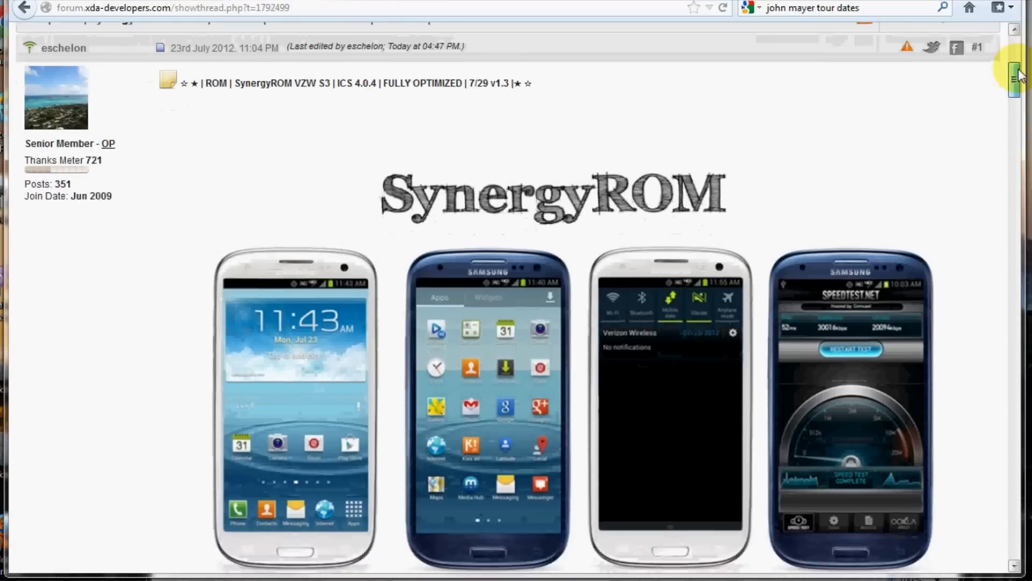
scroll(down, 3)
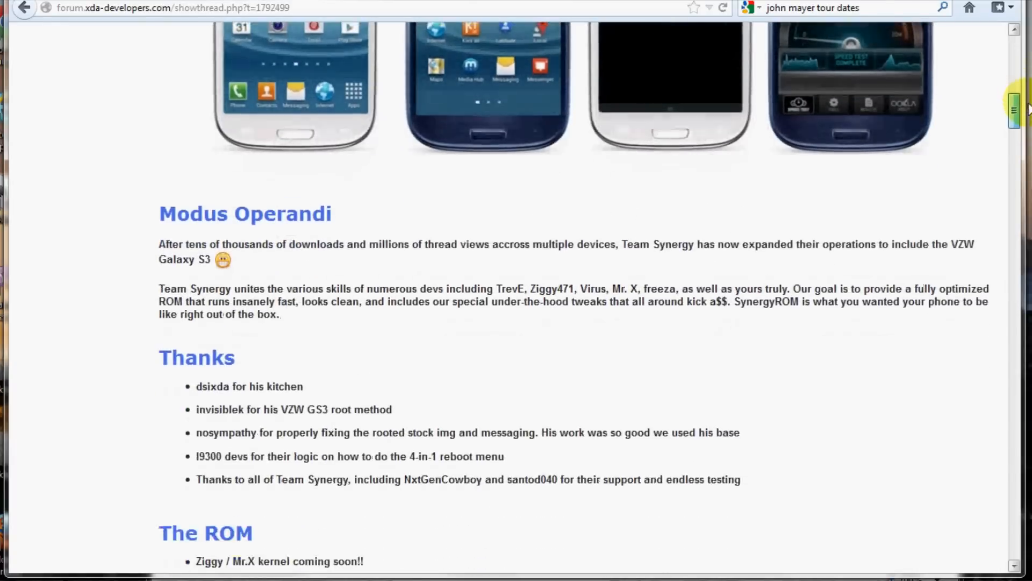
scroll(down, 3)
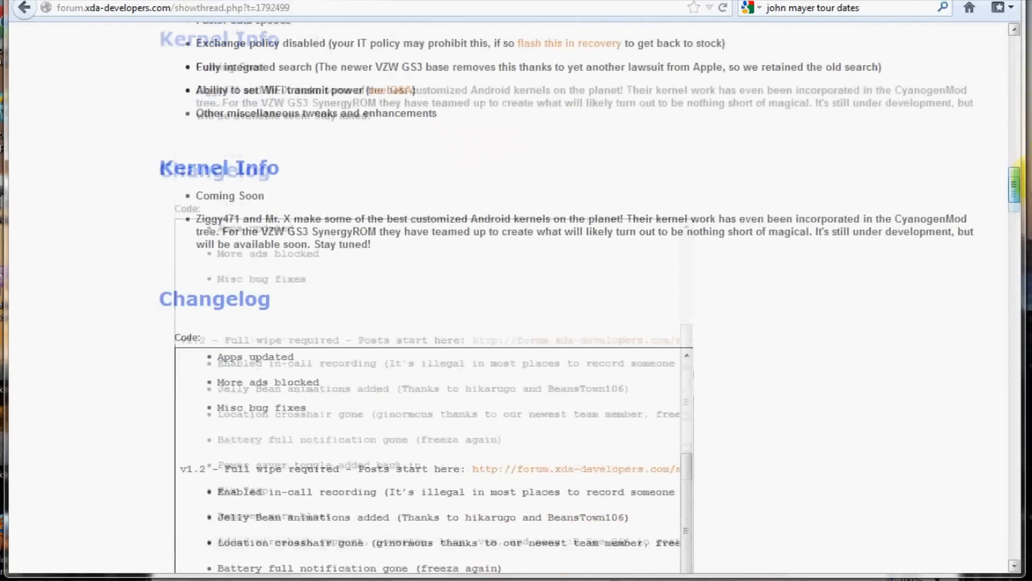
scroll(down, 3)
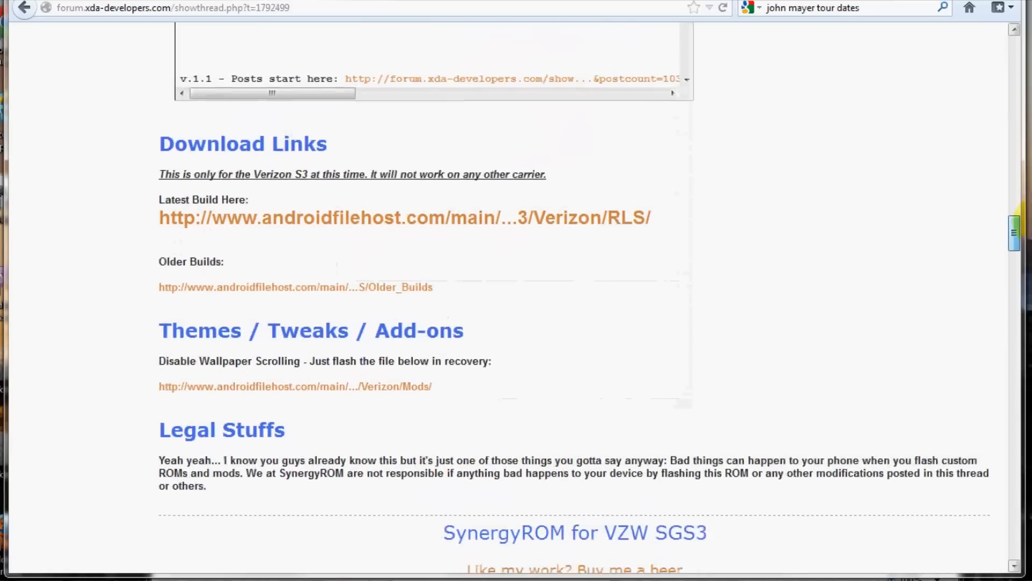
scroll(down, 3)
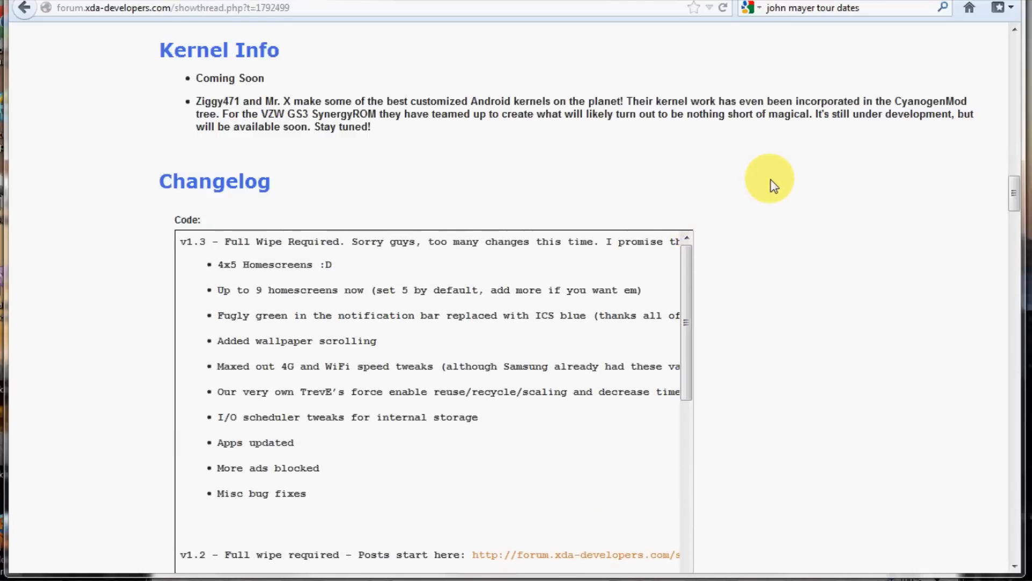
Step: Bring up the Galaxy S3 device options with Silent mode, Airplane mode, Restart and Power off
scroll(down, 3)
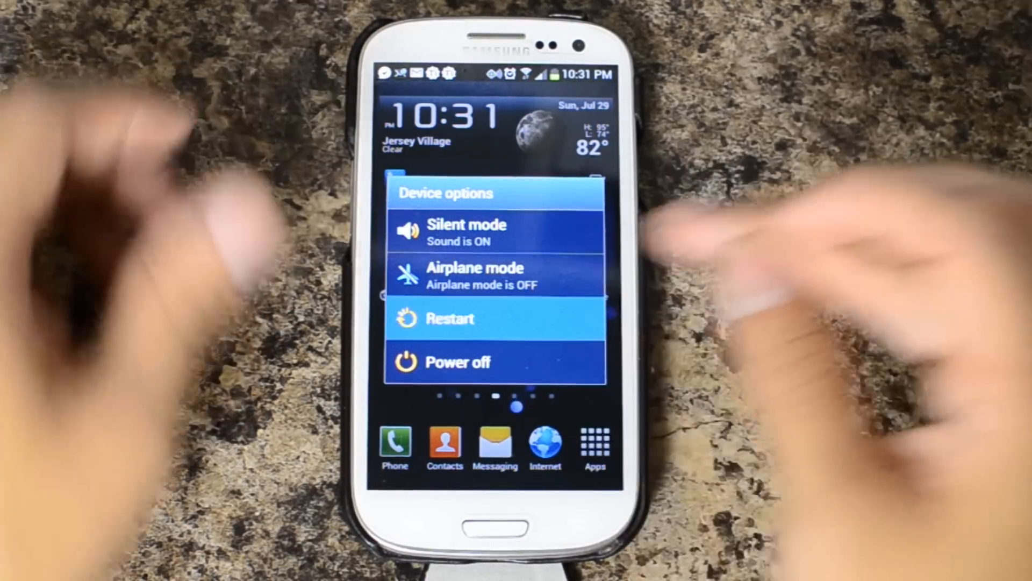
Step: Restart the phone and boot it into the TWRP v2.2.0 main menu
click(450, 318)
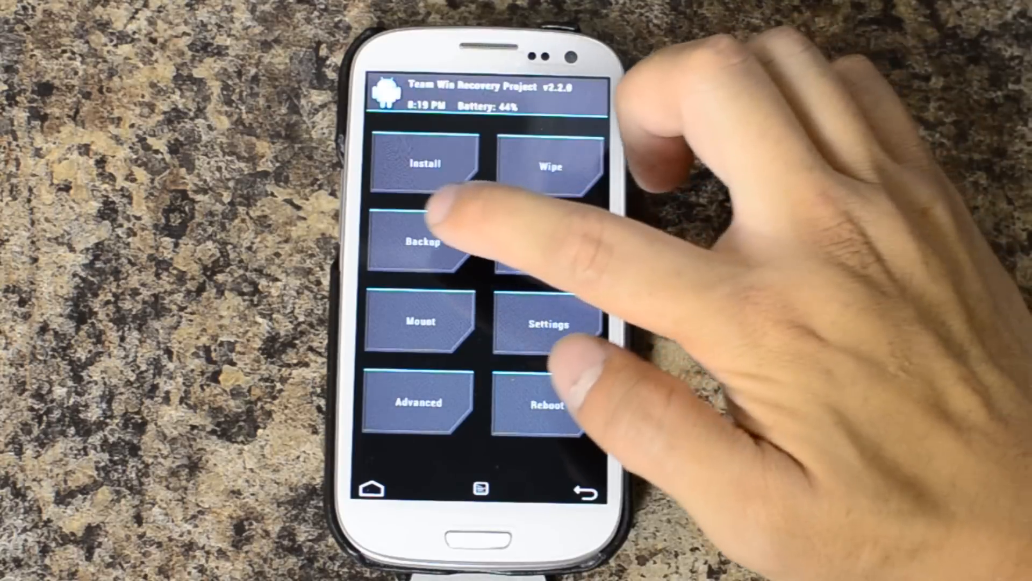
Step: Enter the Backup screen with all partitions checked and start setting a backup name
click(427, 245)
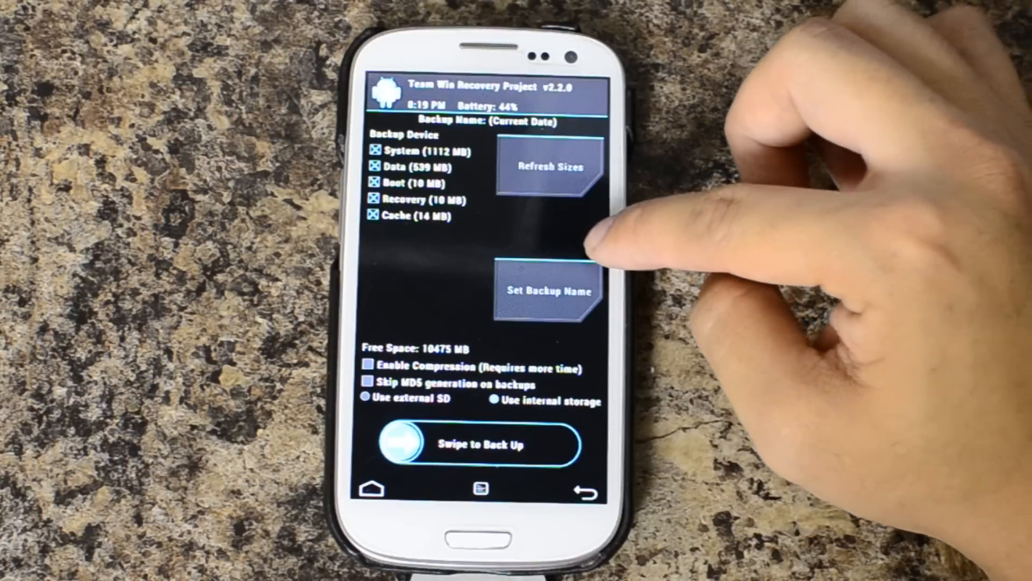
click(549, 291)
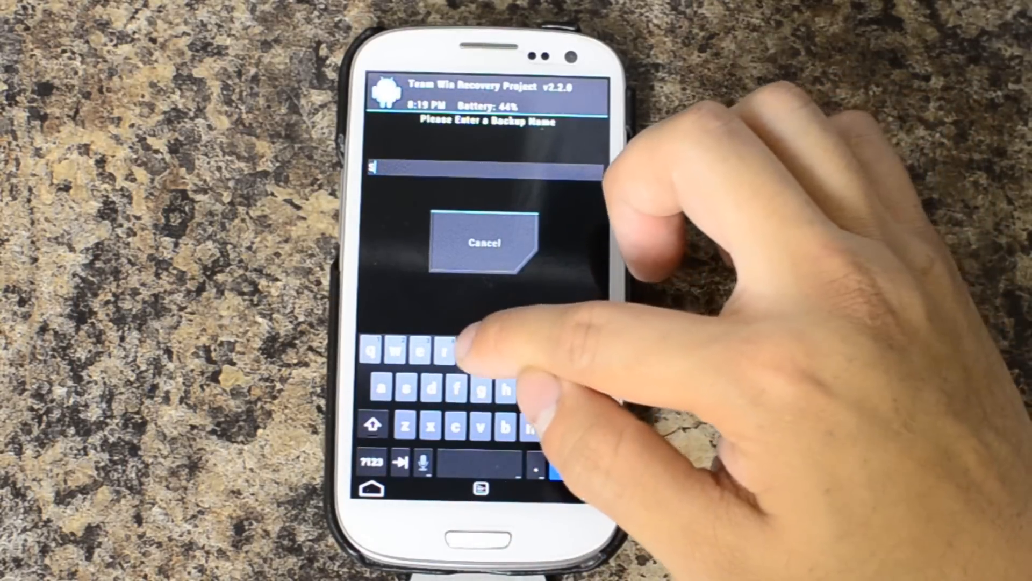
Step: Name the backup 'Stock' and run it until Backup Complete: Successful
text(Stock)
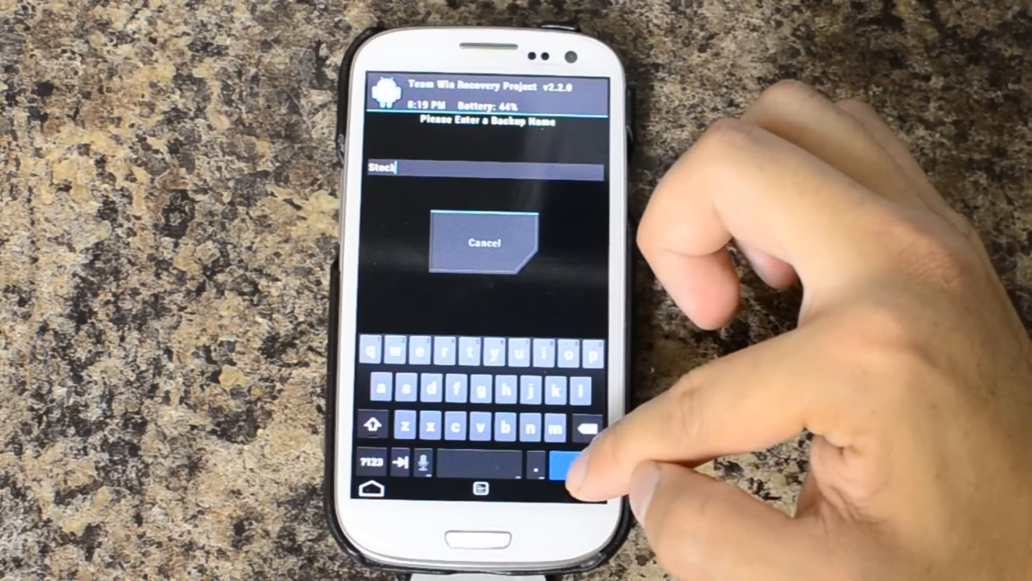
click(564, 468)
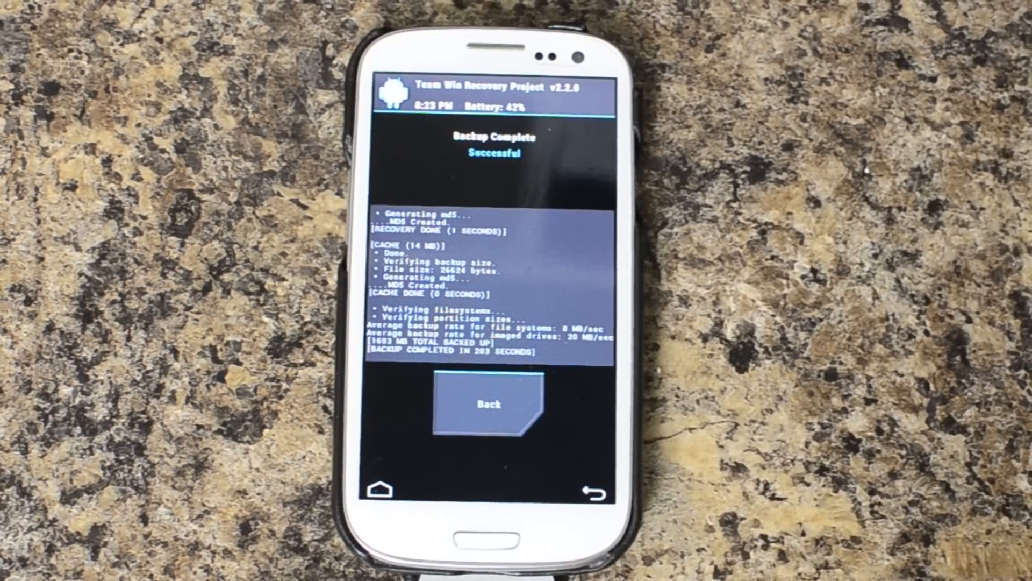
Step: Leave the backup results, return to the main menu and start Install to browse for a zip
click(487, 403)
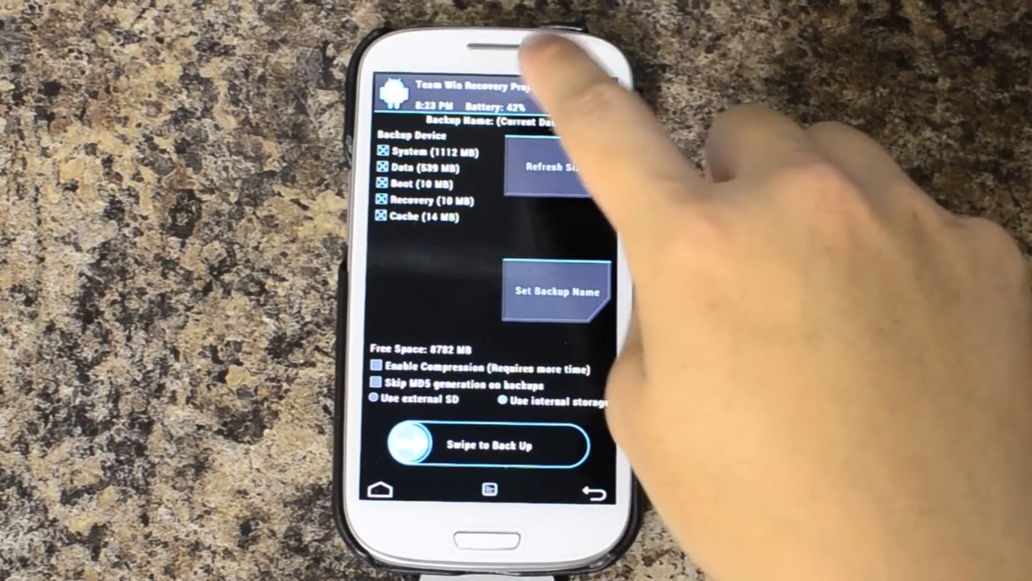
click(595, 491)
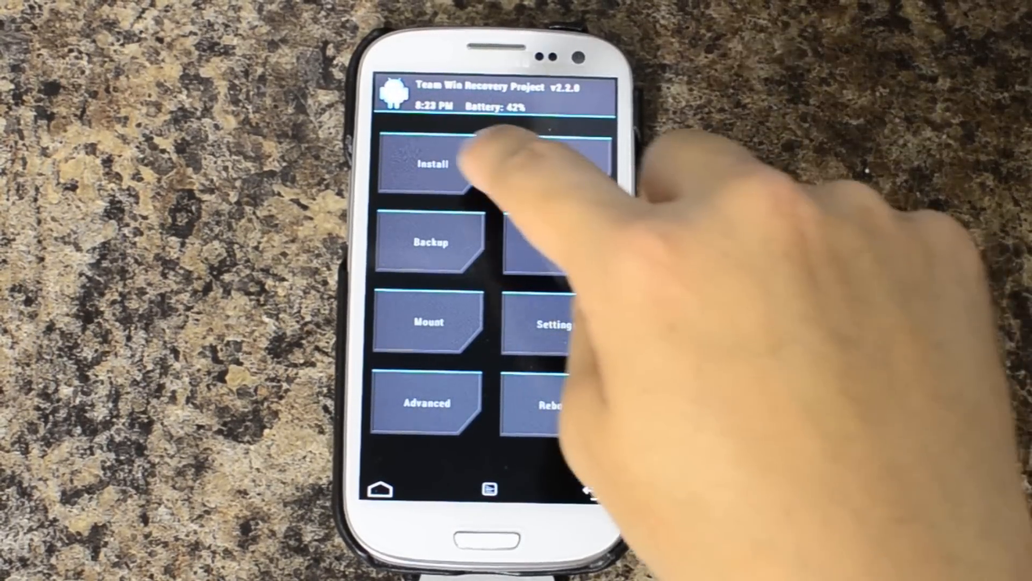
click(434, 165)
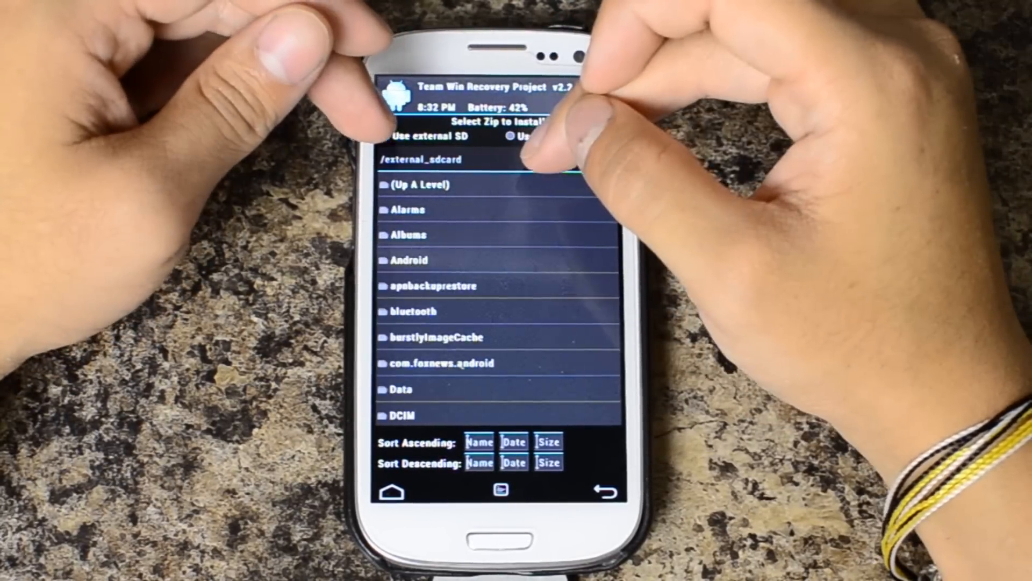
Step: Browse up to the top-level folder, check the empty sdcard folder and back out
scroll(down, 3)
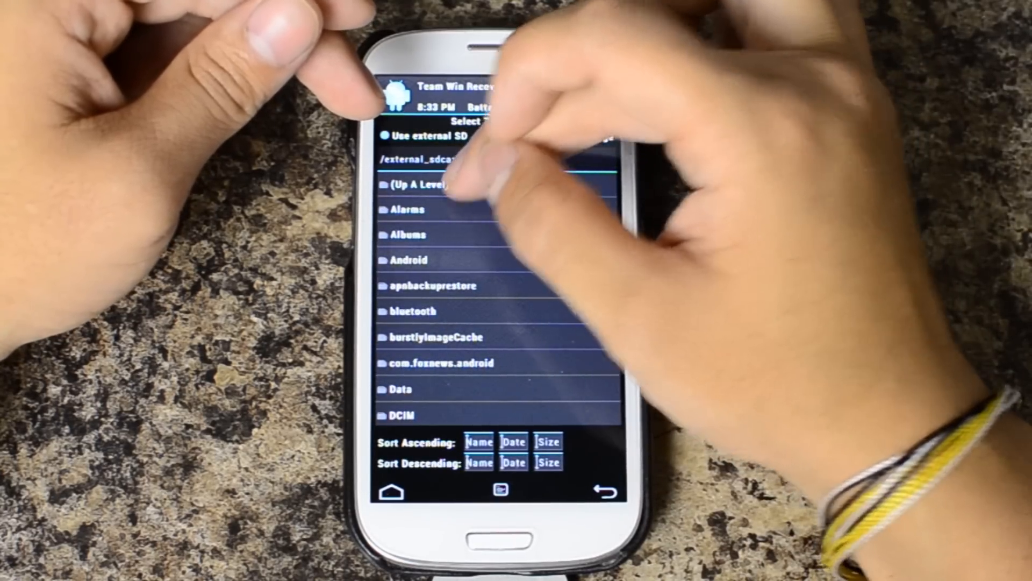
click(434, 183)
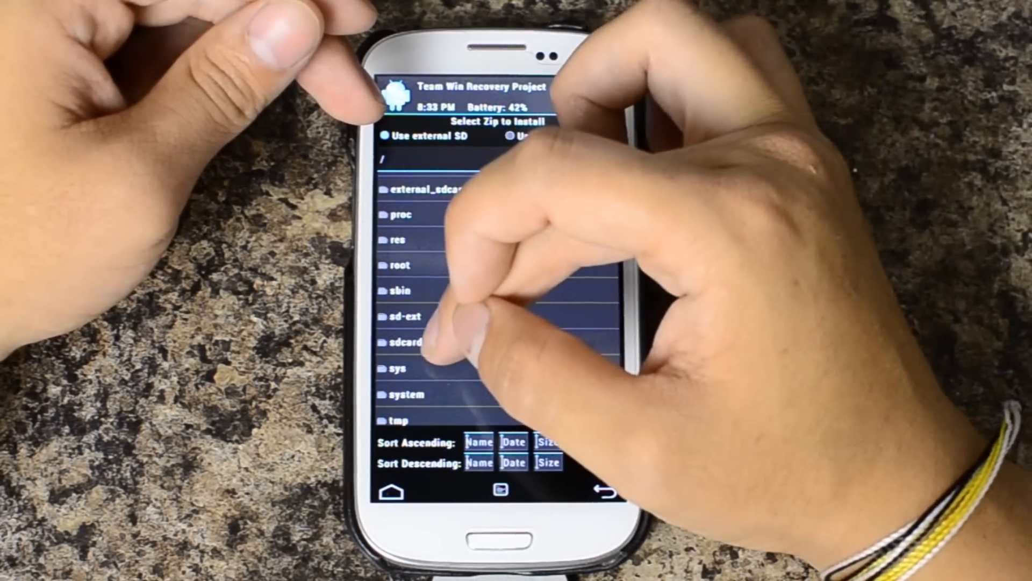
click(405, 342)
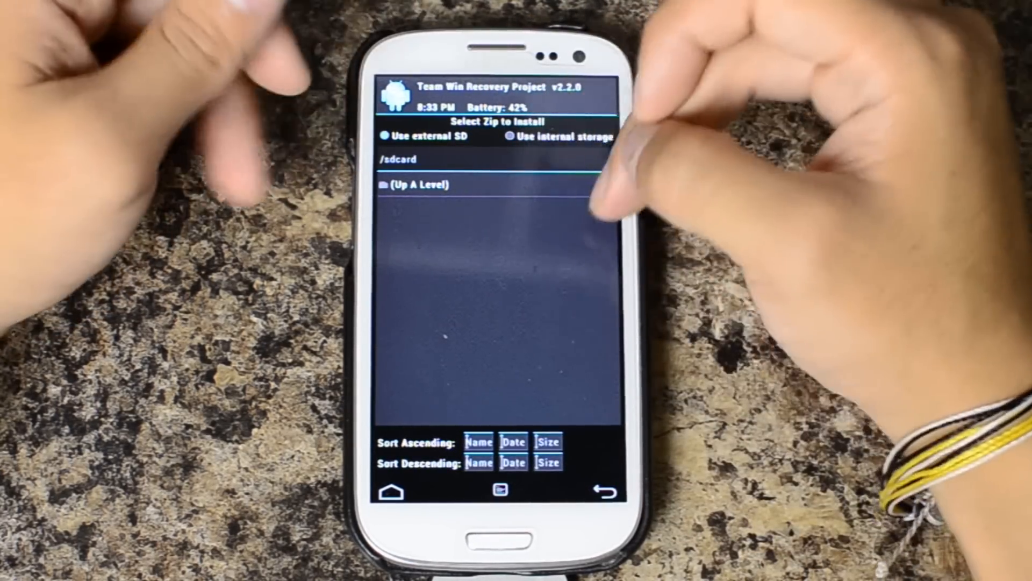
click(417, 185)
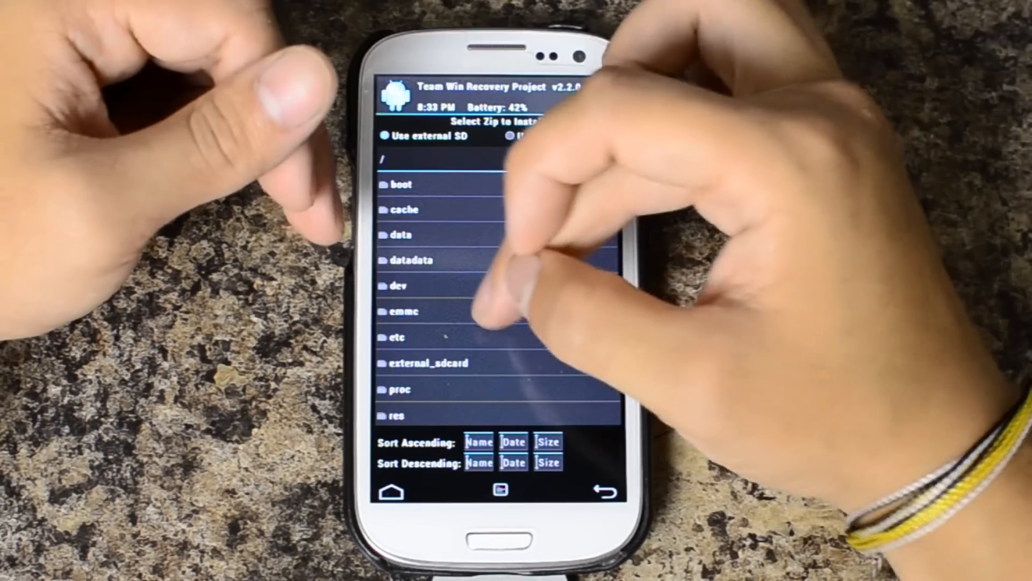
Step: Enter external_sdcard's zUpdates folder and queue SynergyROM_d2vzw_v1.3.zip for flashing
click(428, 363)
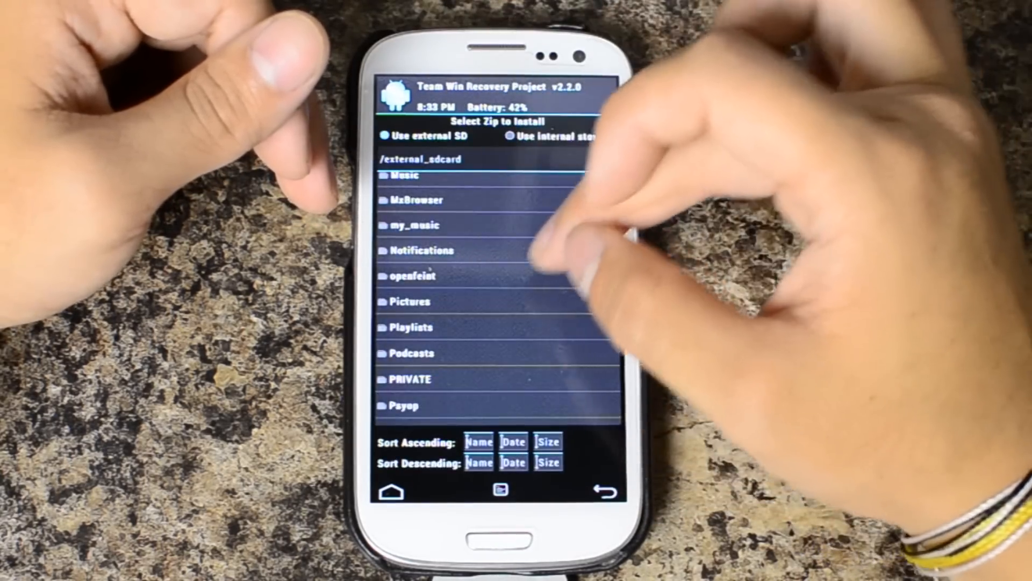
scroll(down, 3)
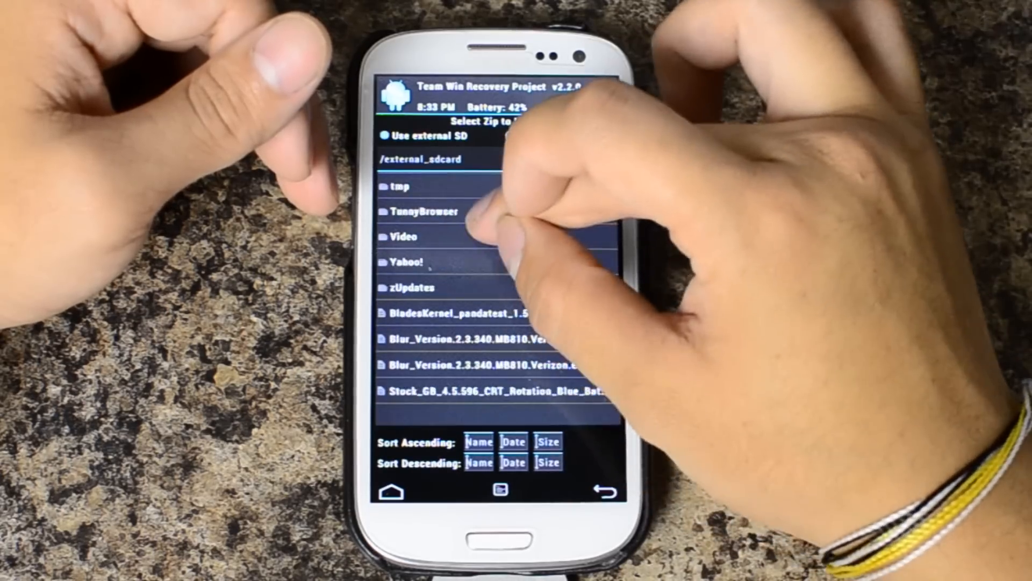
click(412, 289)
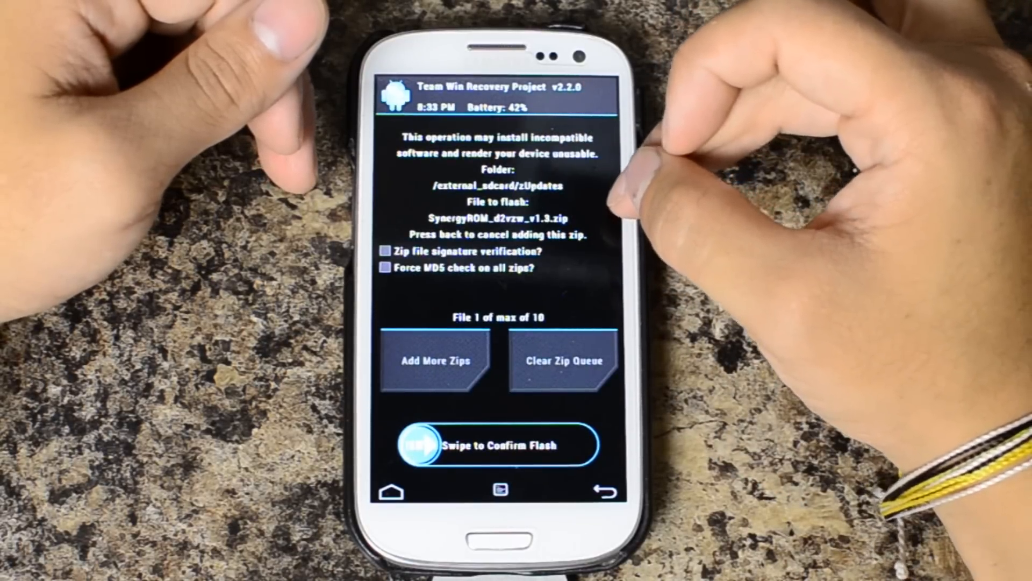
Step: Swipe to confirm flashing SynergyROM_d2vzw_v1.3.zip until Zip Install Complete: Successful
drag(418, 443, 580, 443)
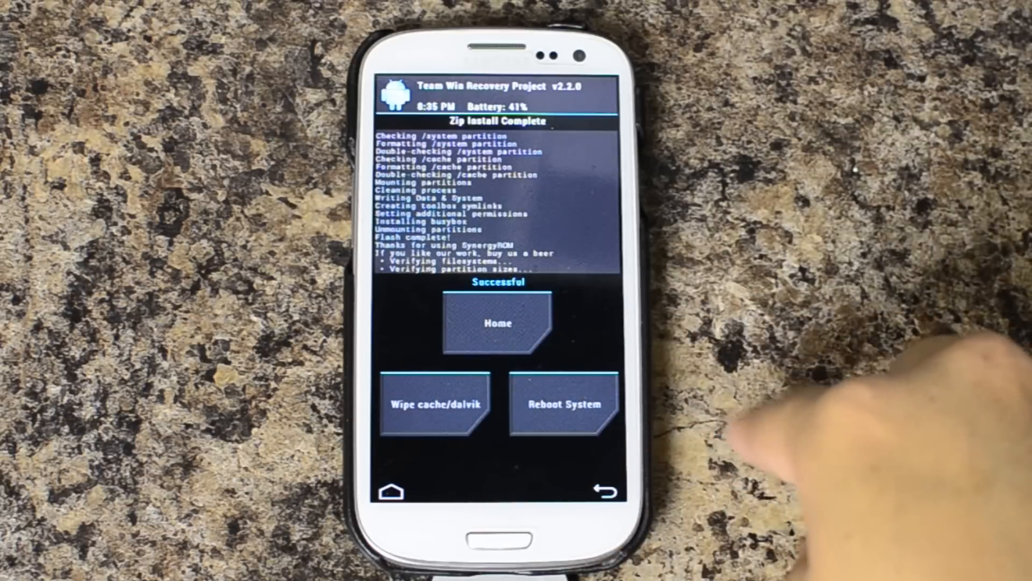
Step: Wipe cache and Dalvik cache successfully, then return to the TWRP main menu
click(433, 404)
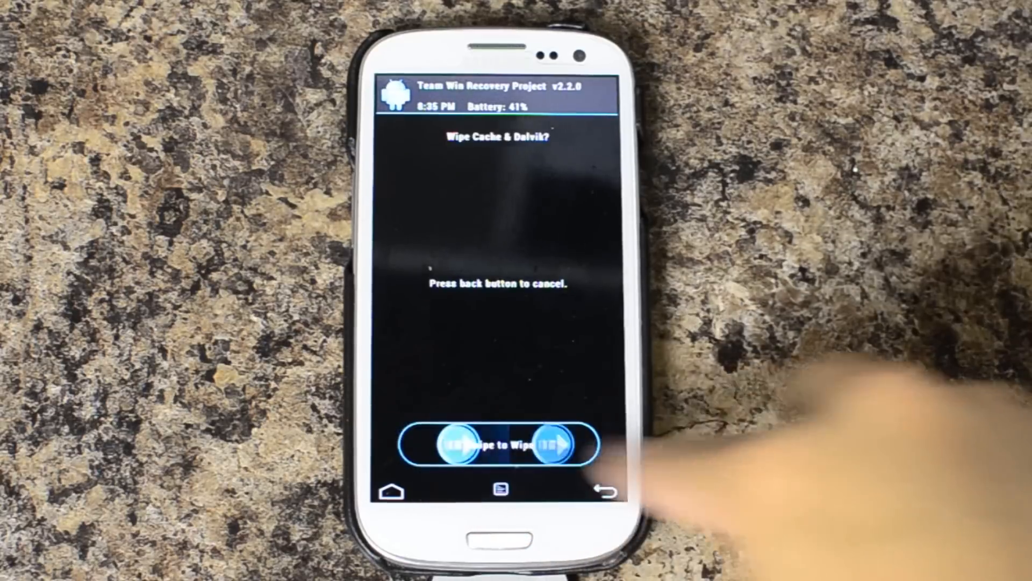
drag(448, 453, 553, 453)
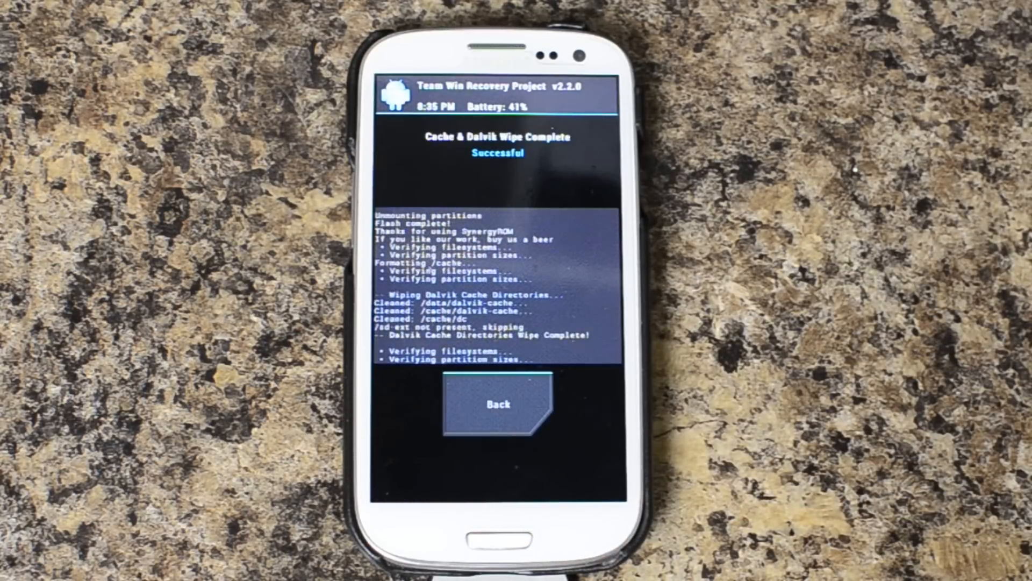
click(499, 404)
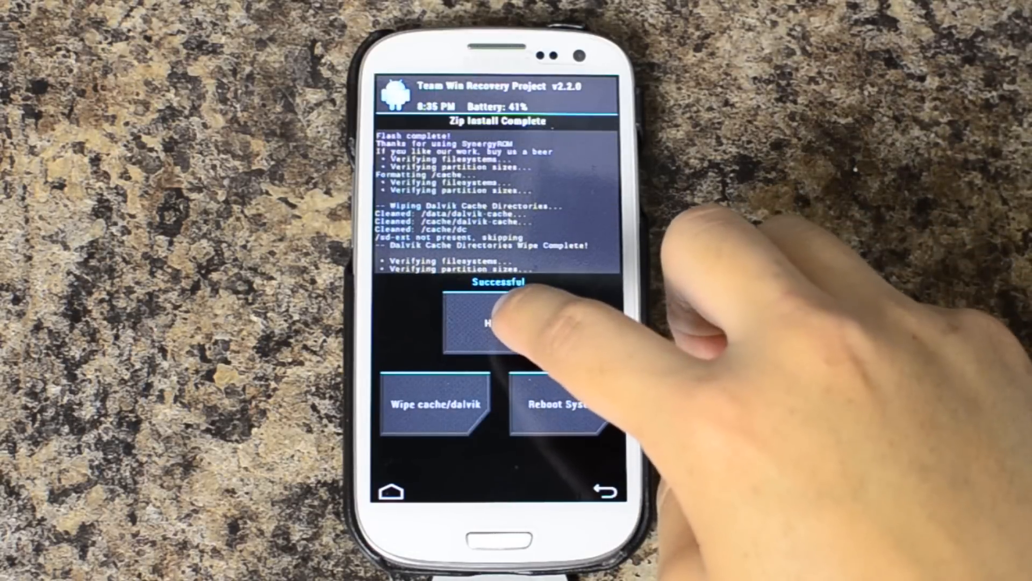
click(471, 322)
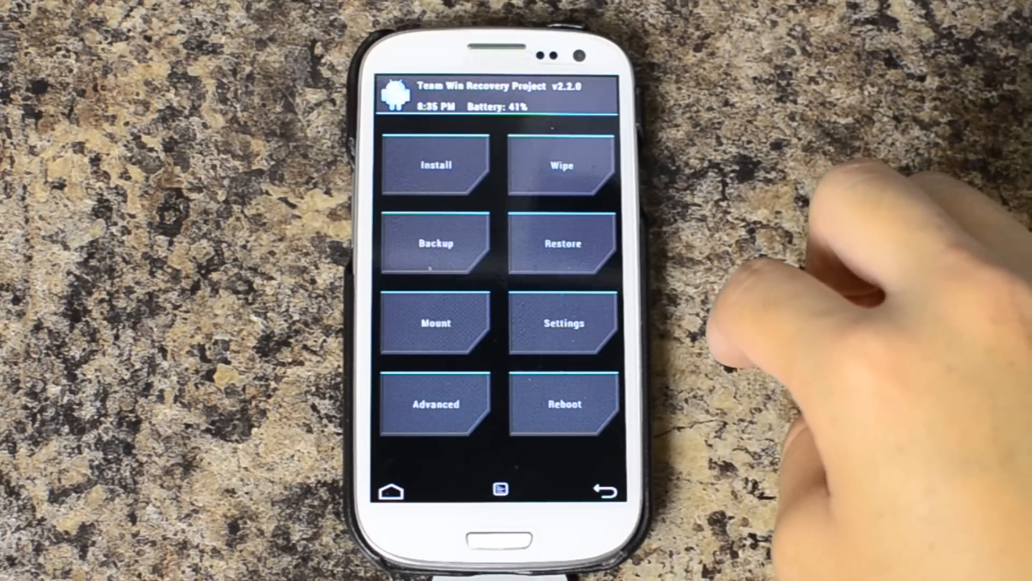
Step: Run a Factory Reset from the Wipe menu and leave its Successful result screen
click(561, 165)
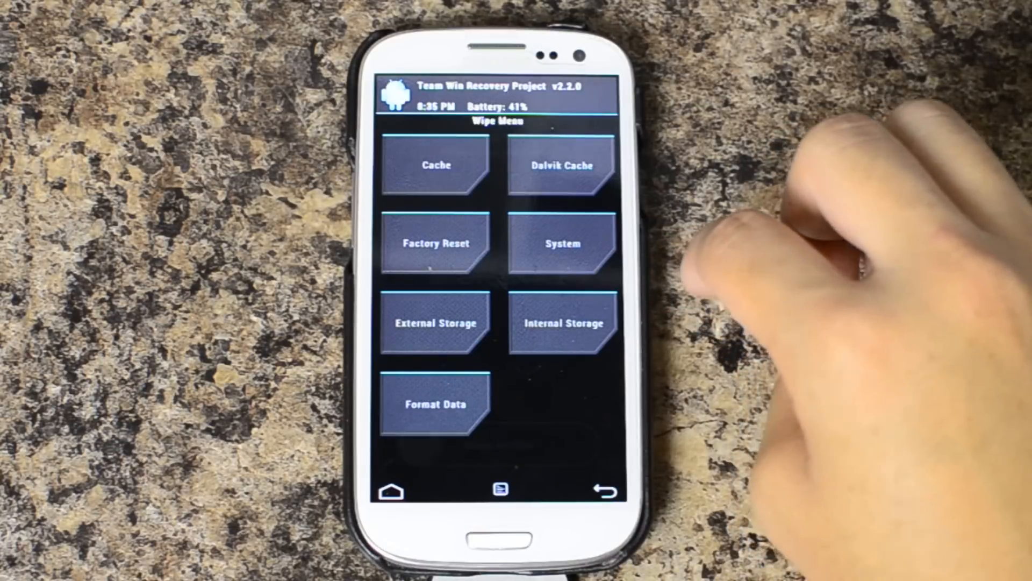
click(433, 243)
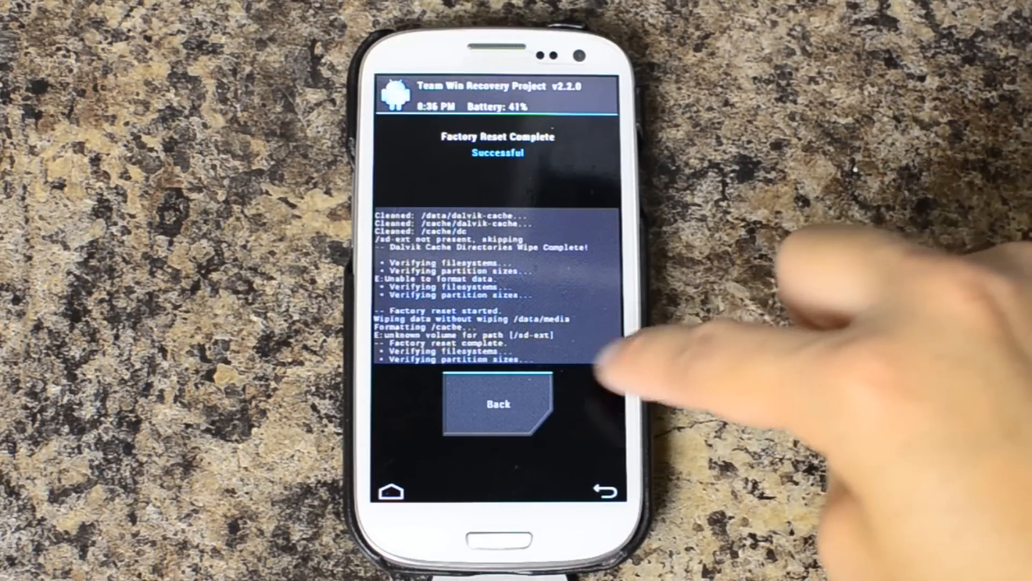
click(498, 403)
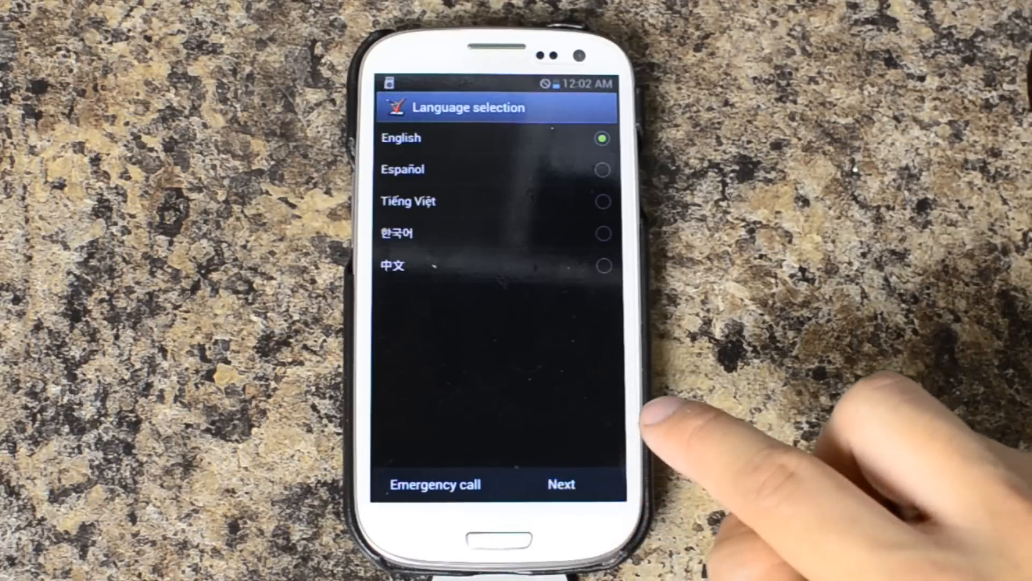
Step: Continue through language, activation and welcome screens in English, skipping Backup Assistant Plus
click(561, 484)
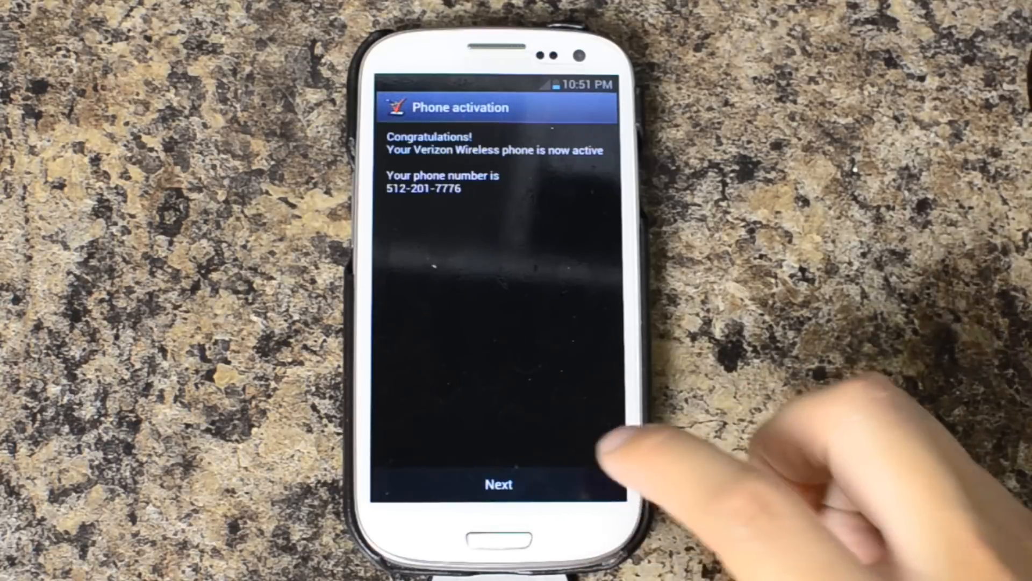
click(498, 484)
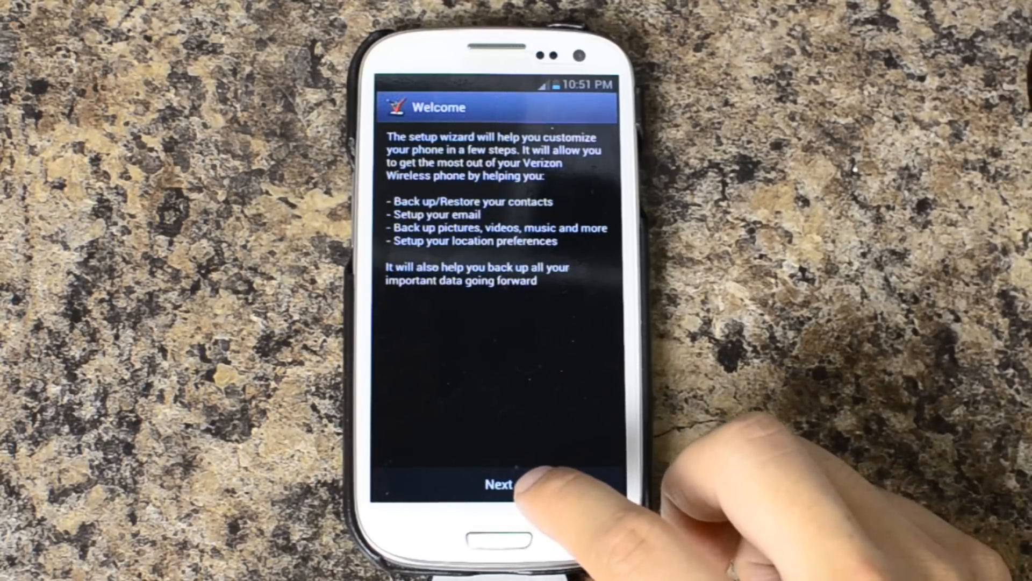
click(502, 484)
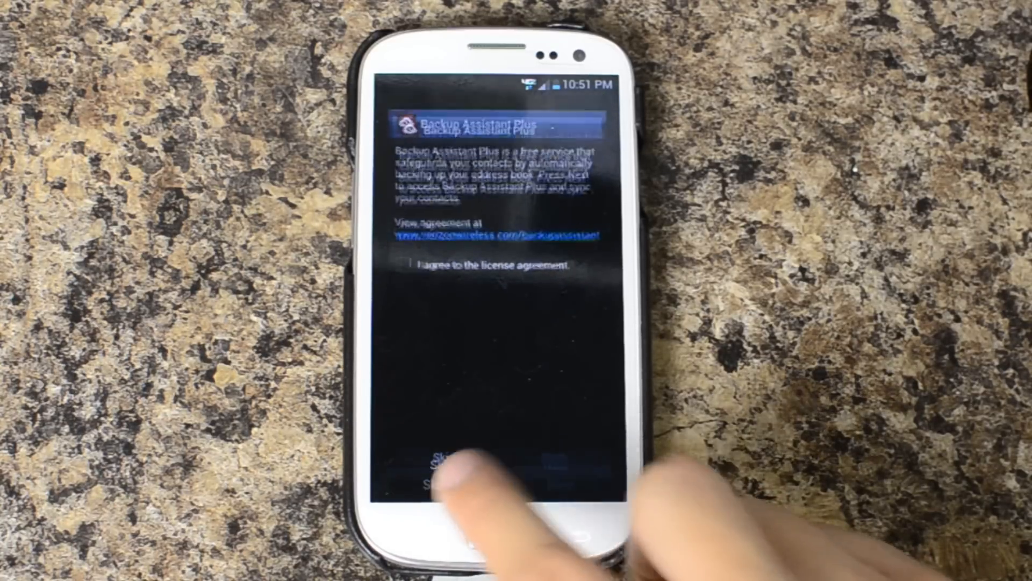
click(453, 471)
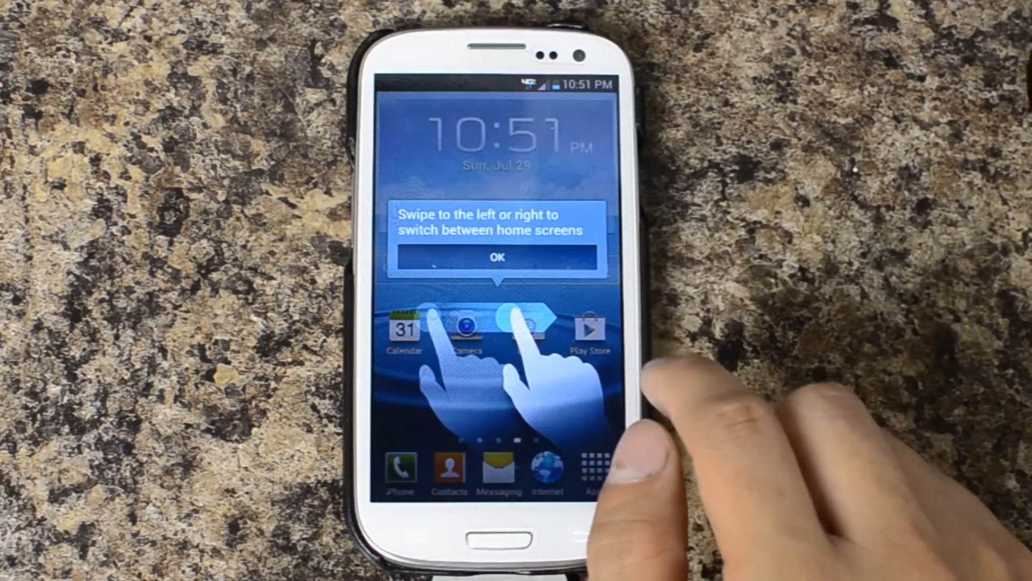
Step: Dismiss the home-screen and all-apps tips and swipe across the home screens
click(497, 257)
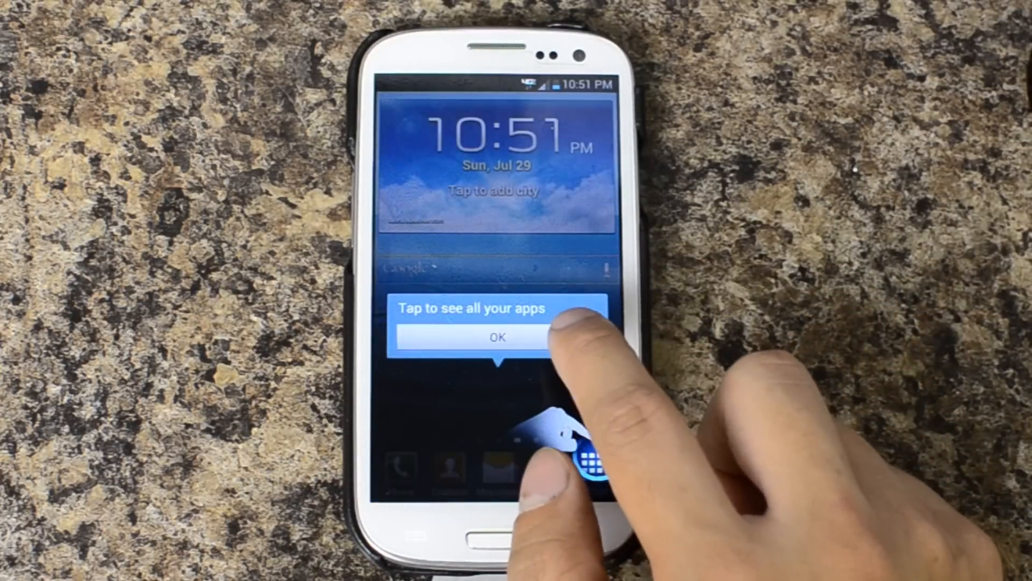
click(499, 336)
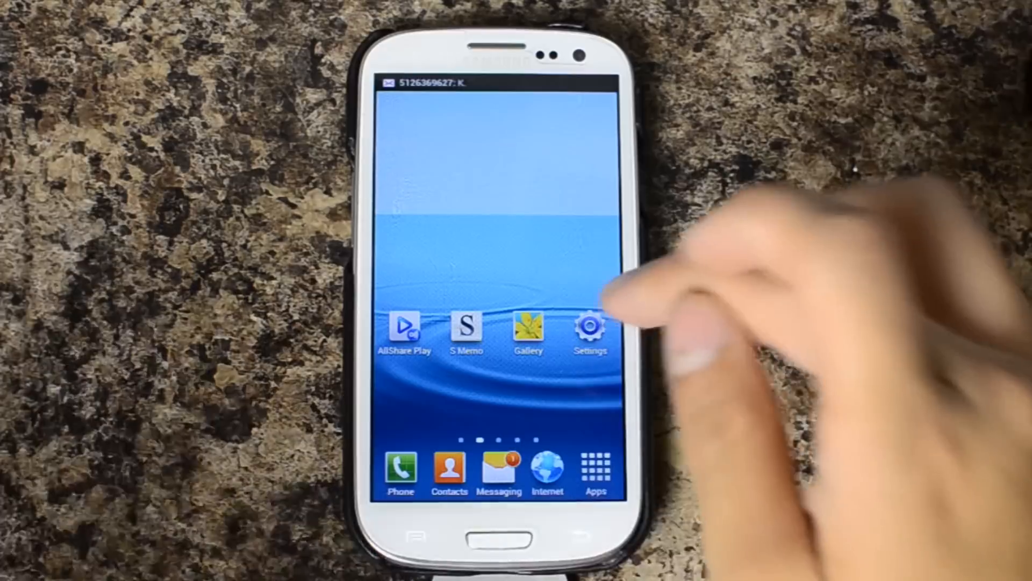
scroll(left, 3)
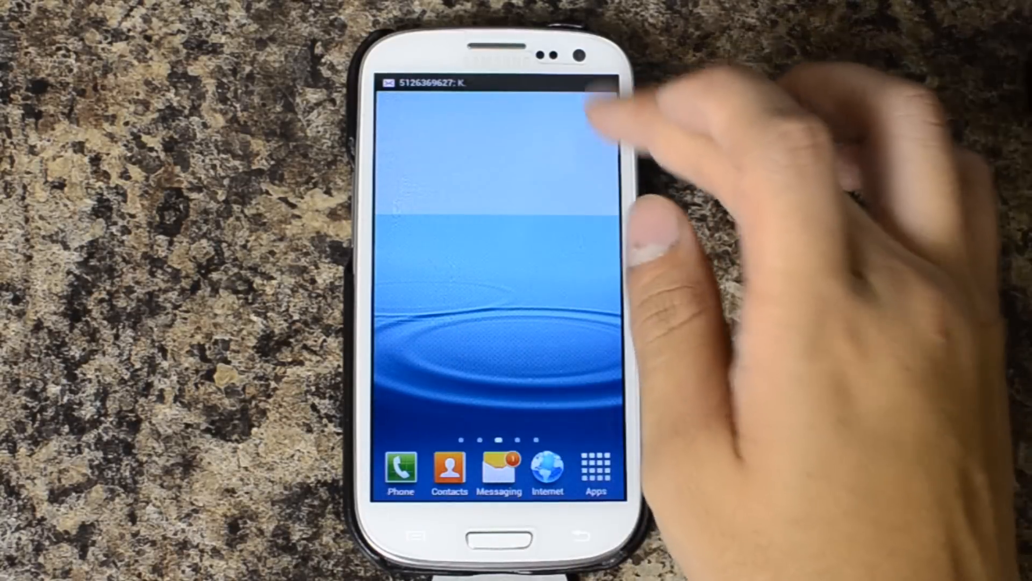
Step: Browse the apps drawer, dismissing the moving-apps tip, and pull down the notifications panel
click(594, 471)
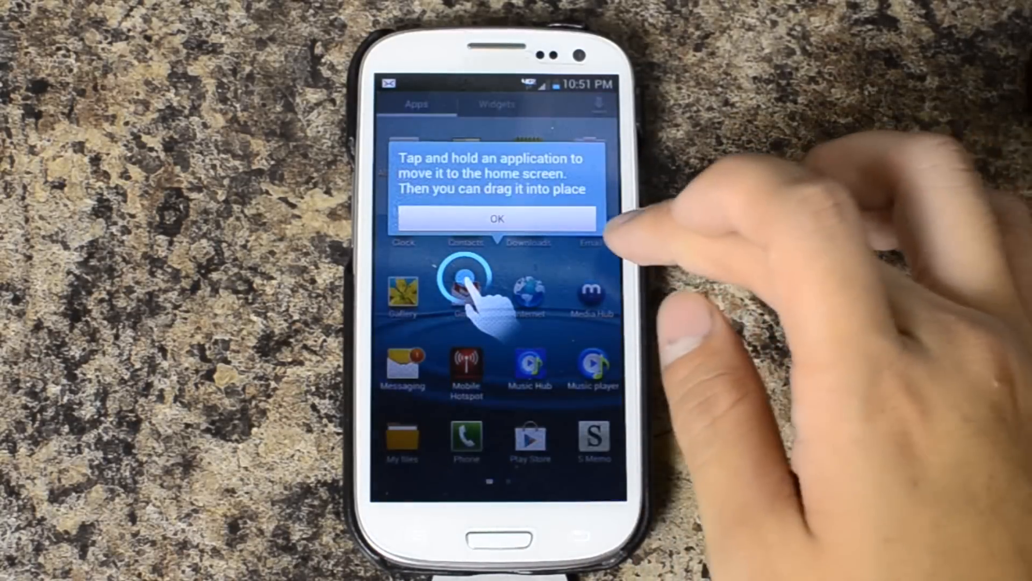
click(497, 219)
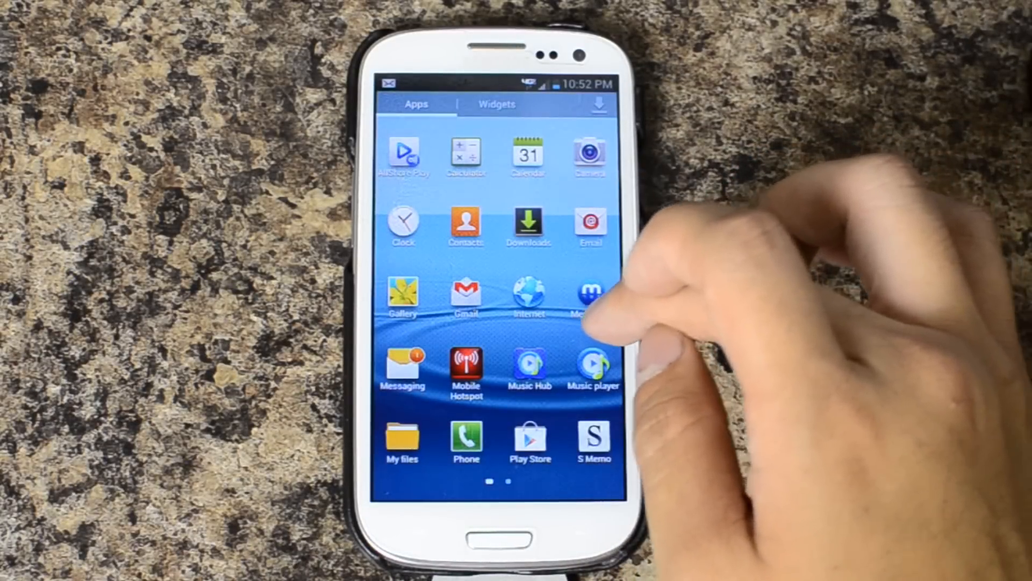
scroll(left, 3)
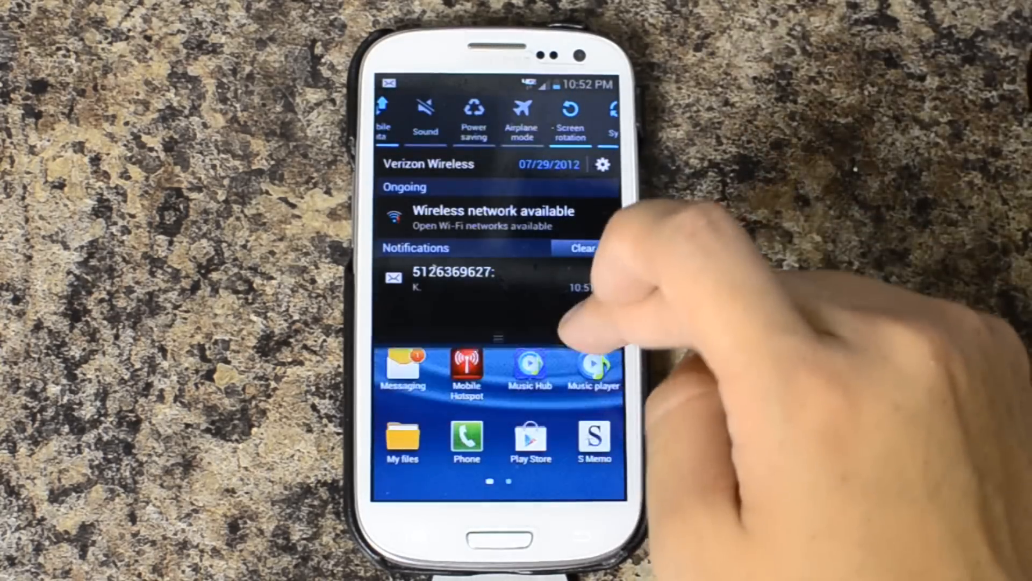
Step: Go into Settings and reach the Display section
click(602, 164)
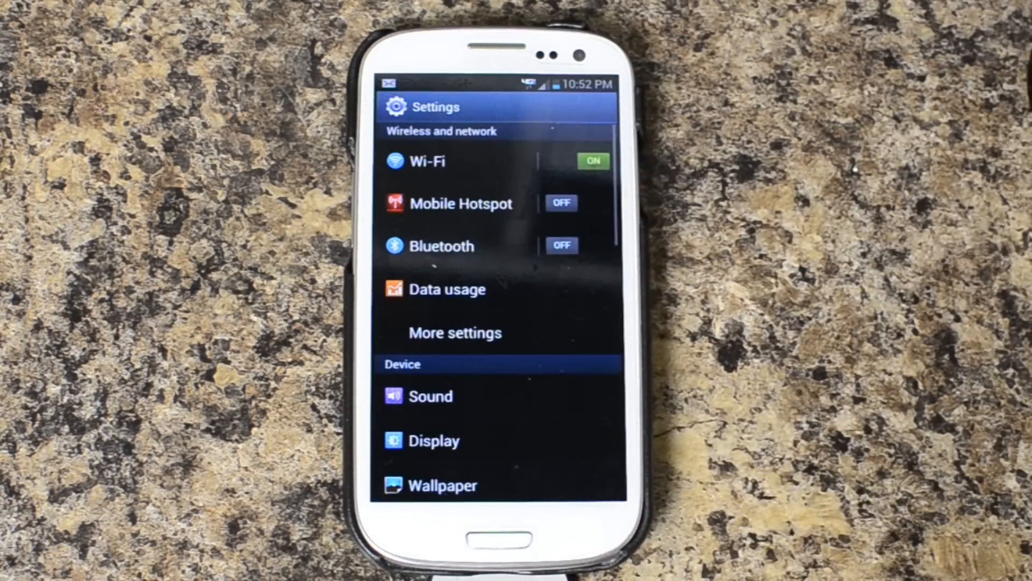
click(433, 440)
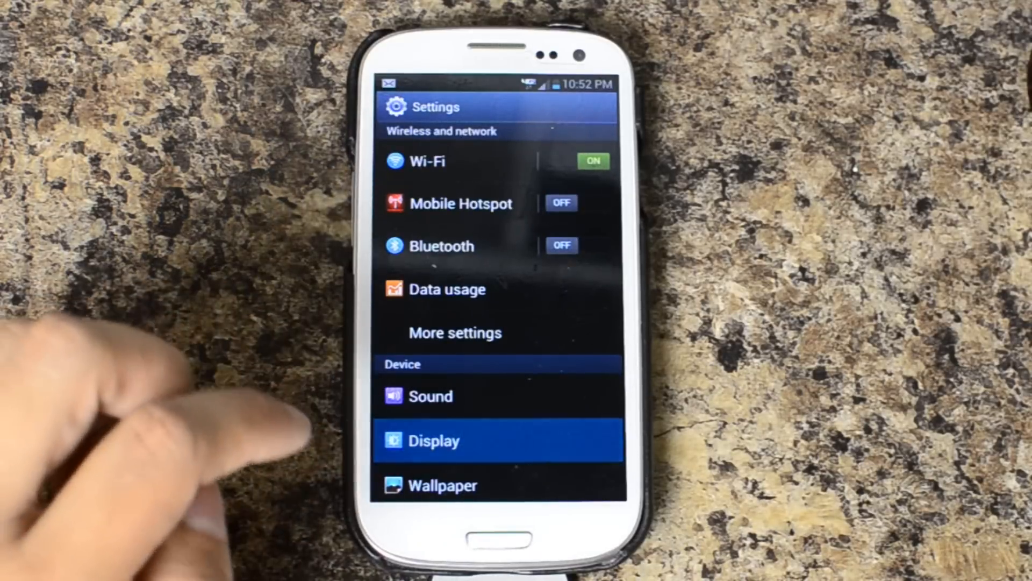
click(433, 440)
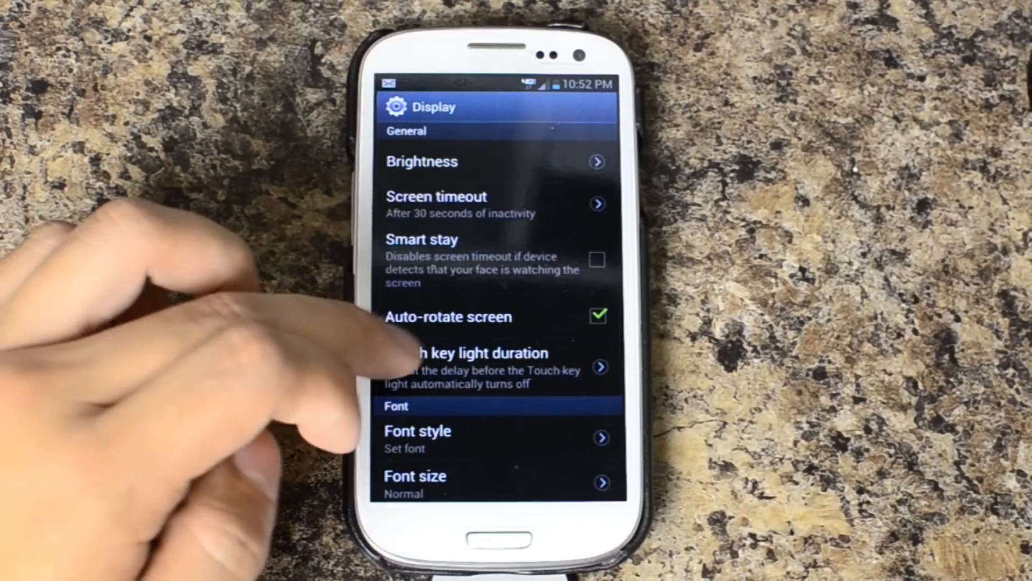
Step: Check automatic brightness, uncheck Auto-rotate screen and bring up the Screen timeout choices
click(421, 161)
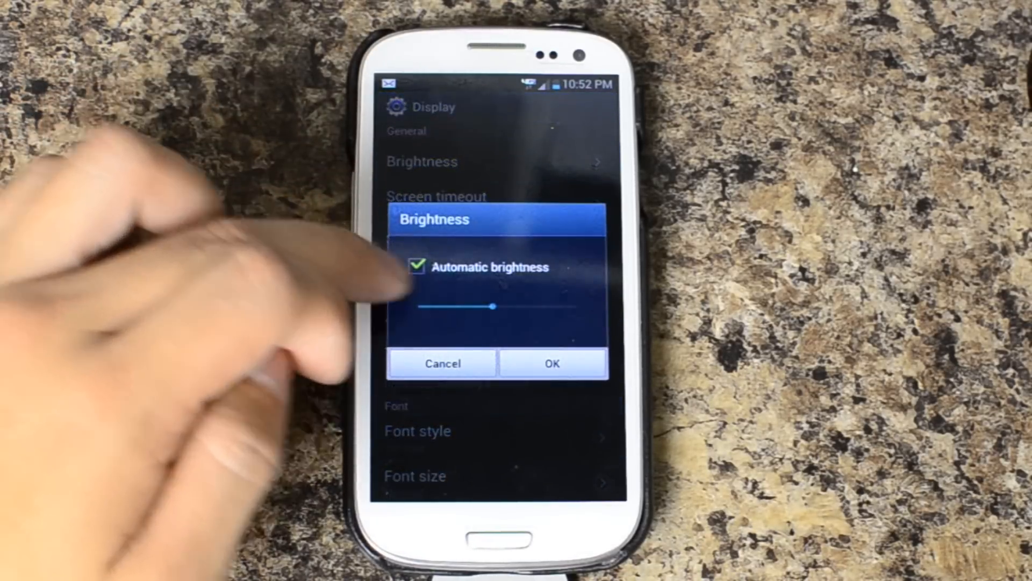
click(552, 363)
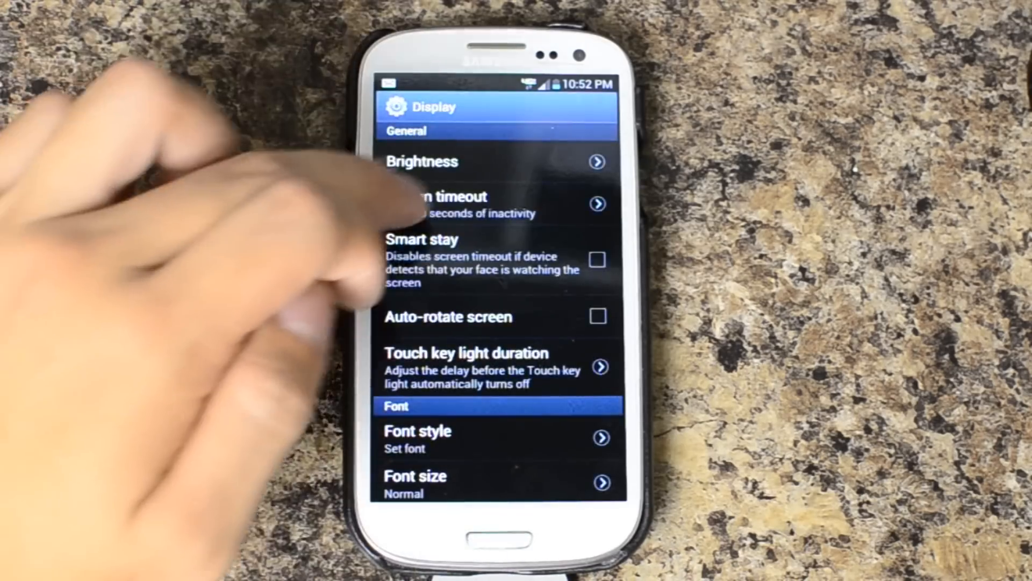
click(461, 204)
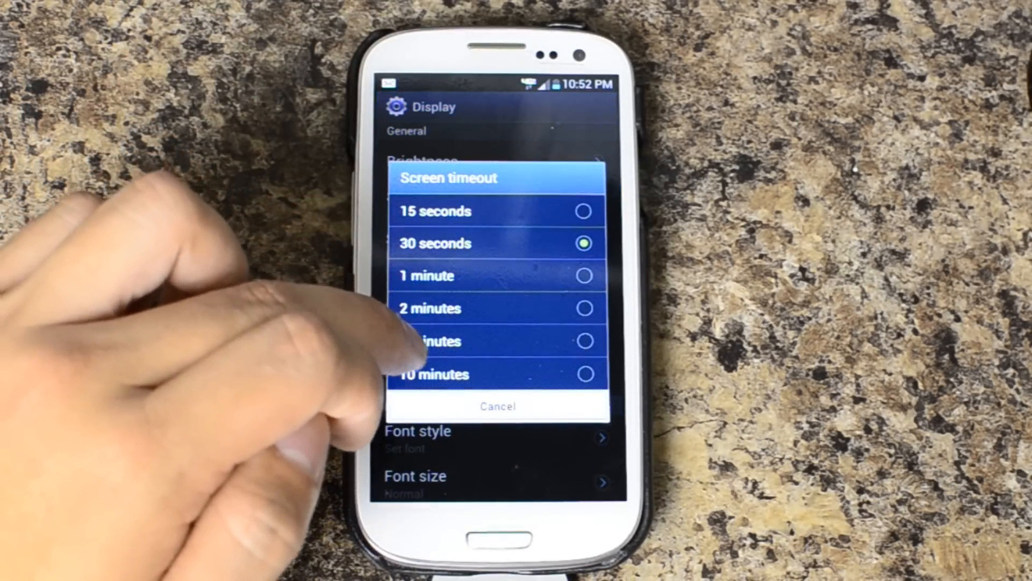